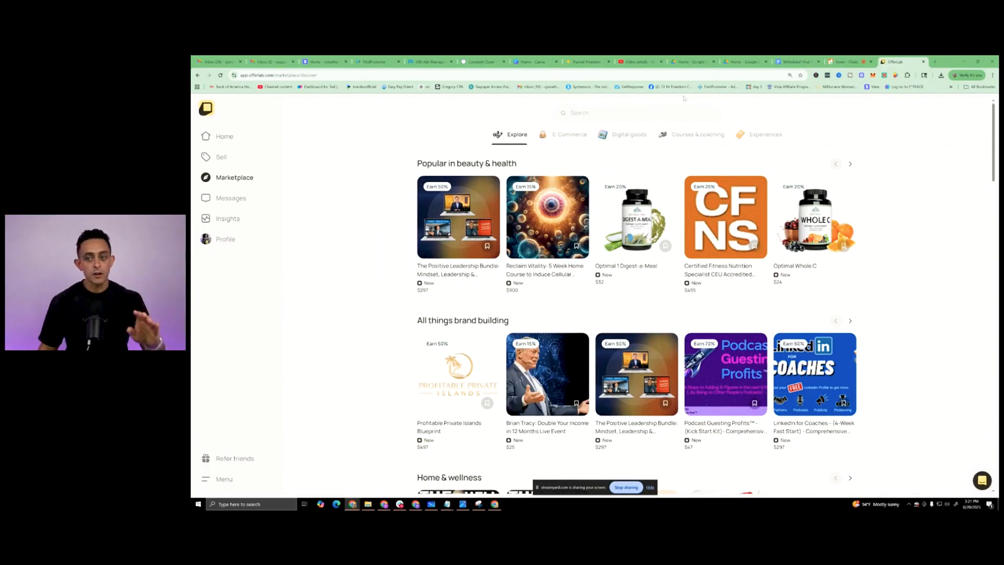
scroll(down, 3)
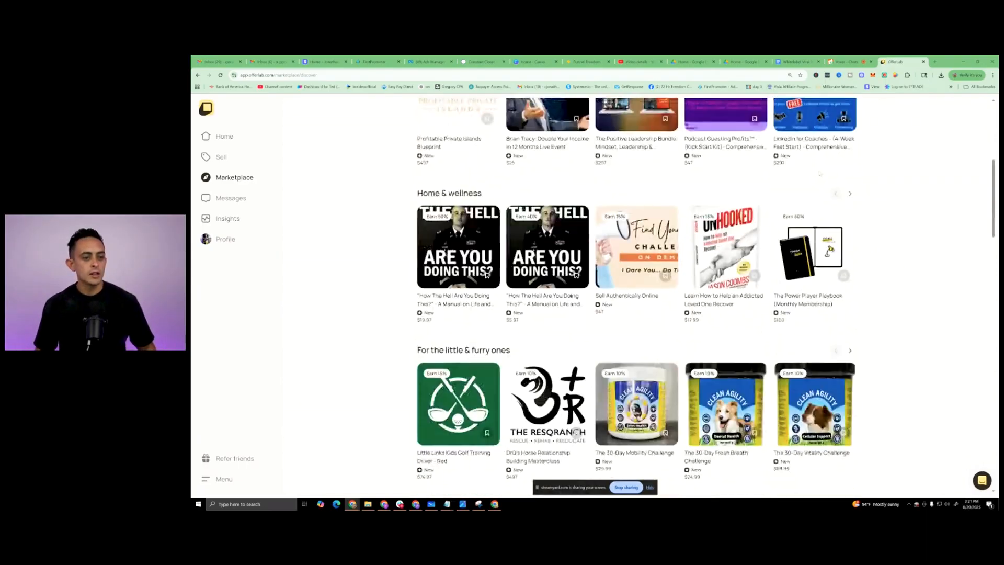
scroll(down, 3)
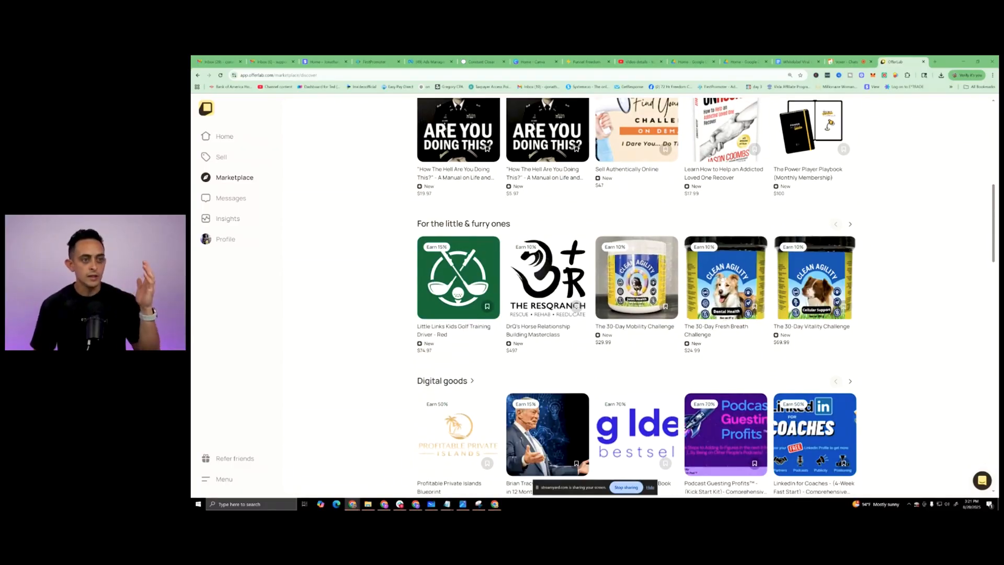
scroll(down, 3)
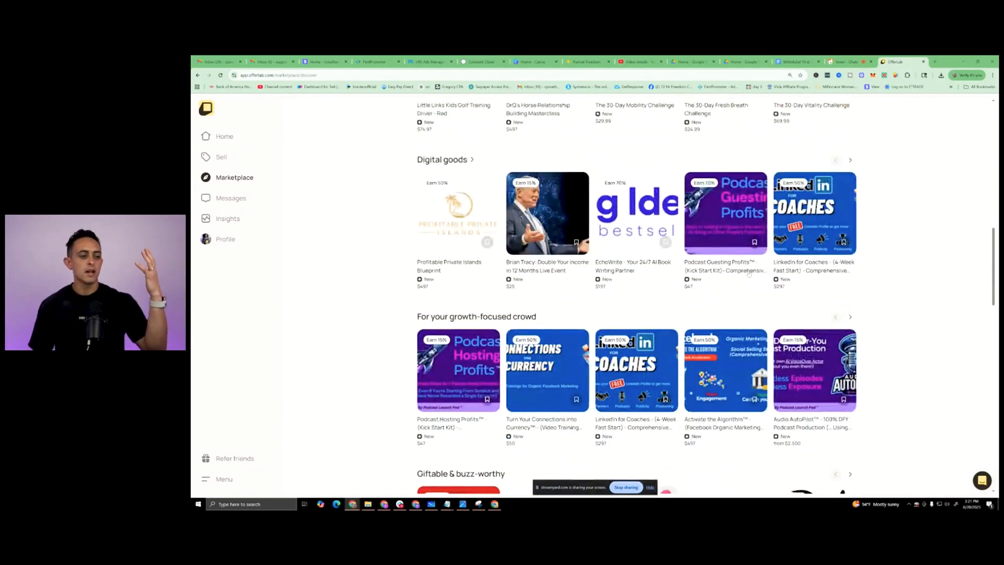
scroll(down, 3)
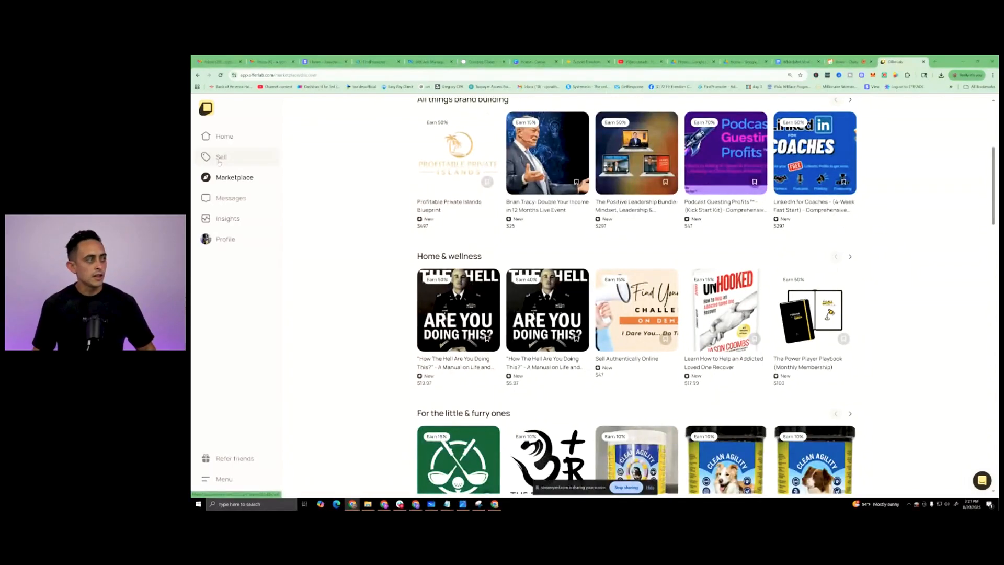